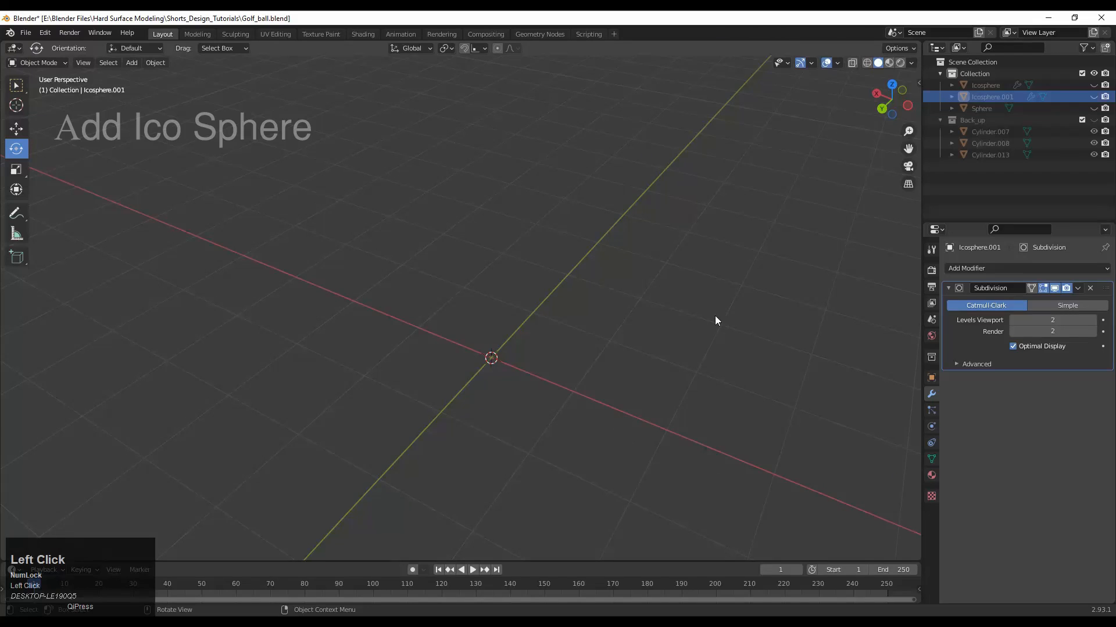
- Add an Ico Sphere with 4 subdivisions and 1 m radius at the world origin
{"action": "key", "text": "shift+a"}
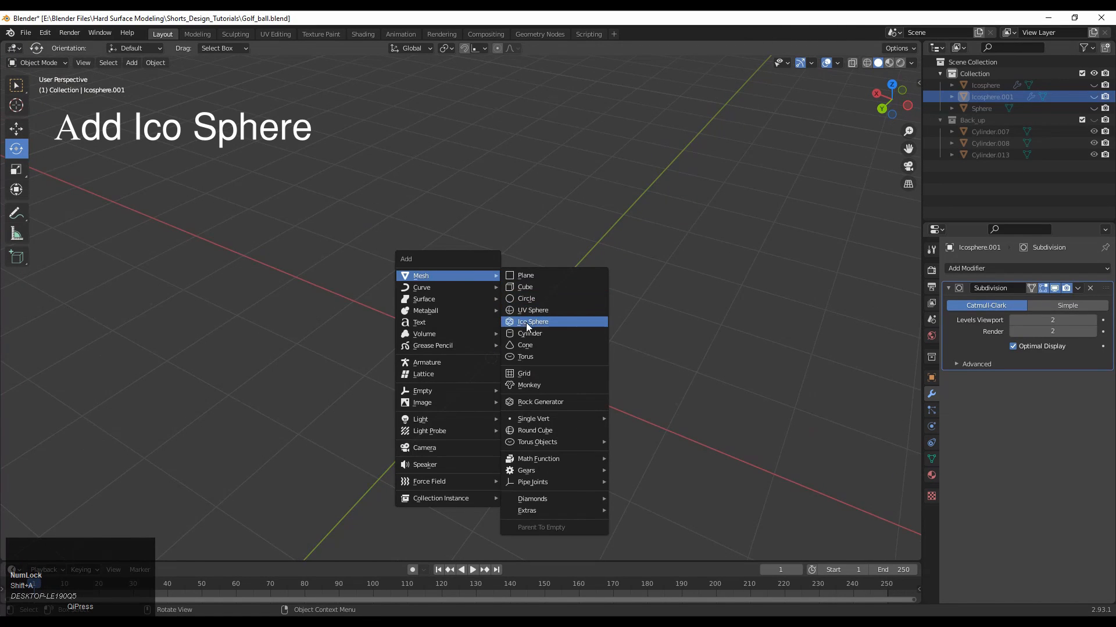
{"action": "left_click", "coordinate": [533, 322]}
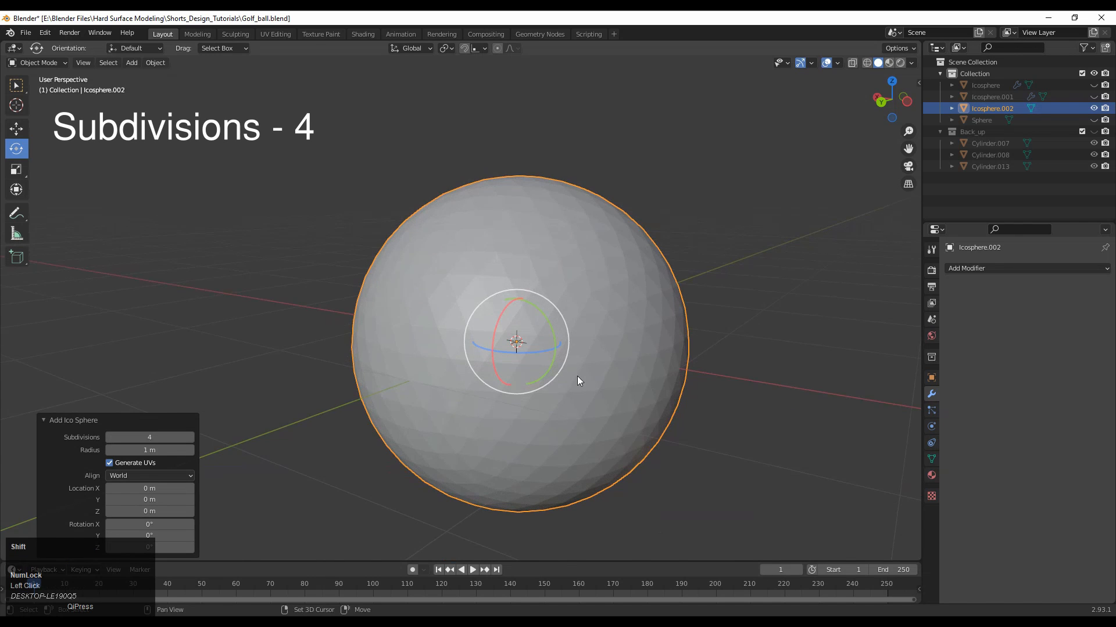
- Add a level-1 Subdivision Surface modifier to the icosphere and apply it into the mesh
{"action": "key", "text": "Tab"}
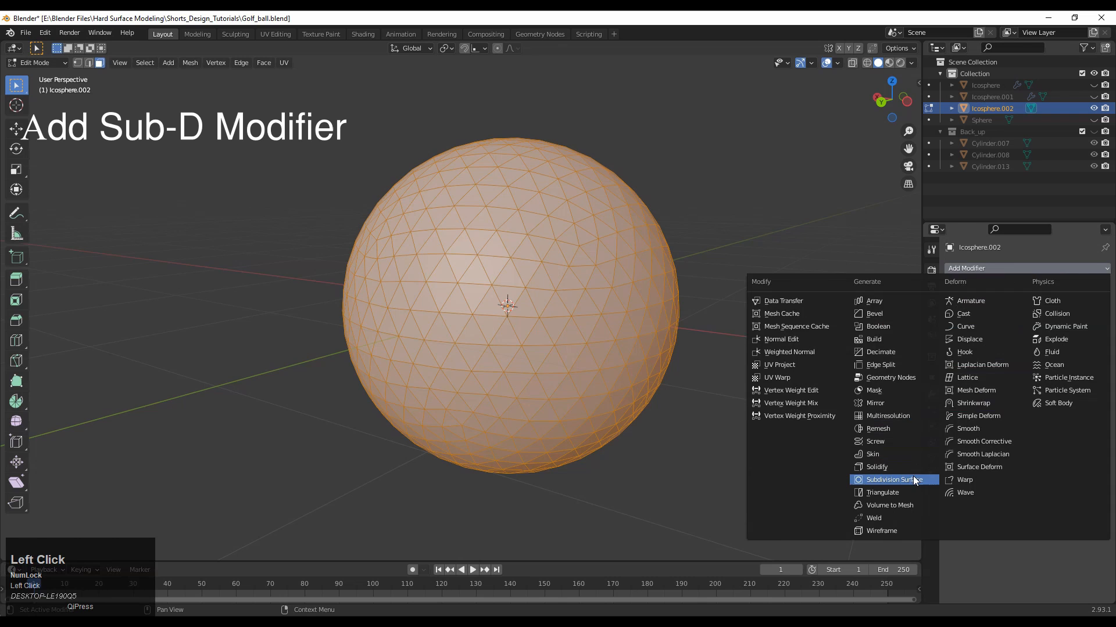
{"action": "left_click", "coordinate": [892, 479]}
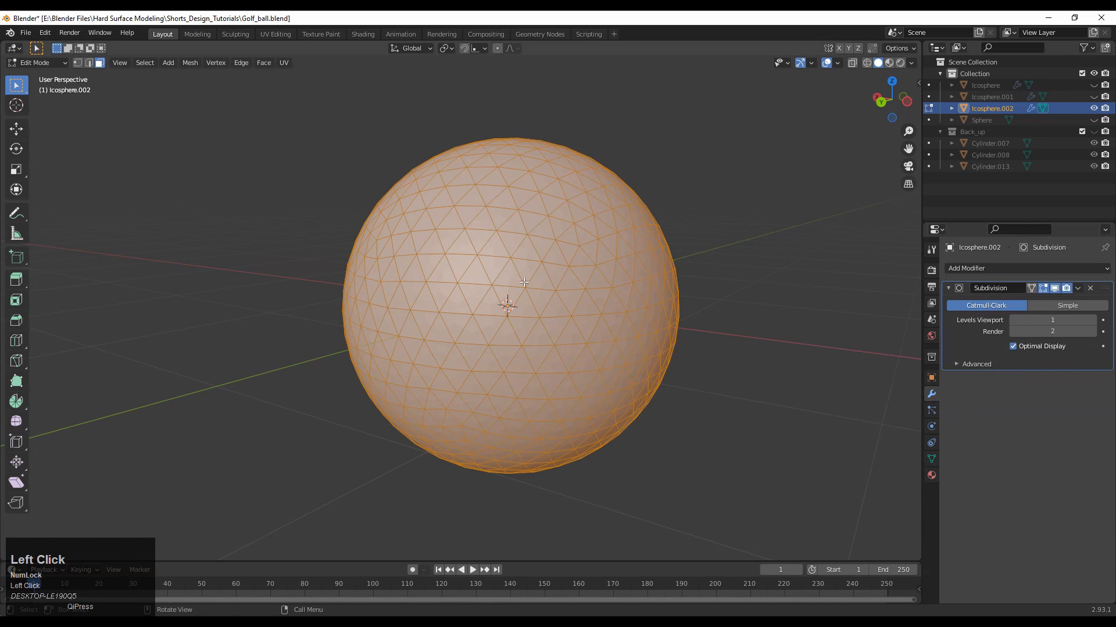
{"action": "key", "text": "Tab"}
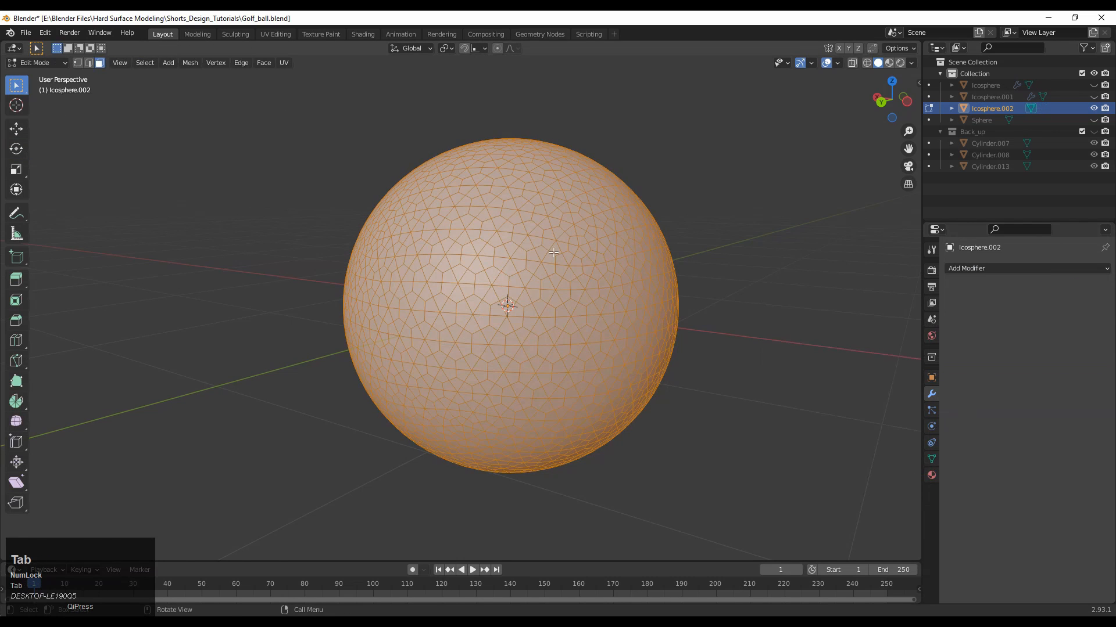
- Select similar vertices to form hexagonal dimples, then smooth with a level-2 Subdivision Surface modifier
{"action": "left_click_drag", "start_coordinate": [553, 252], "coordinate": [586, 276]}
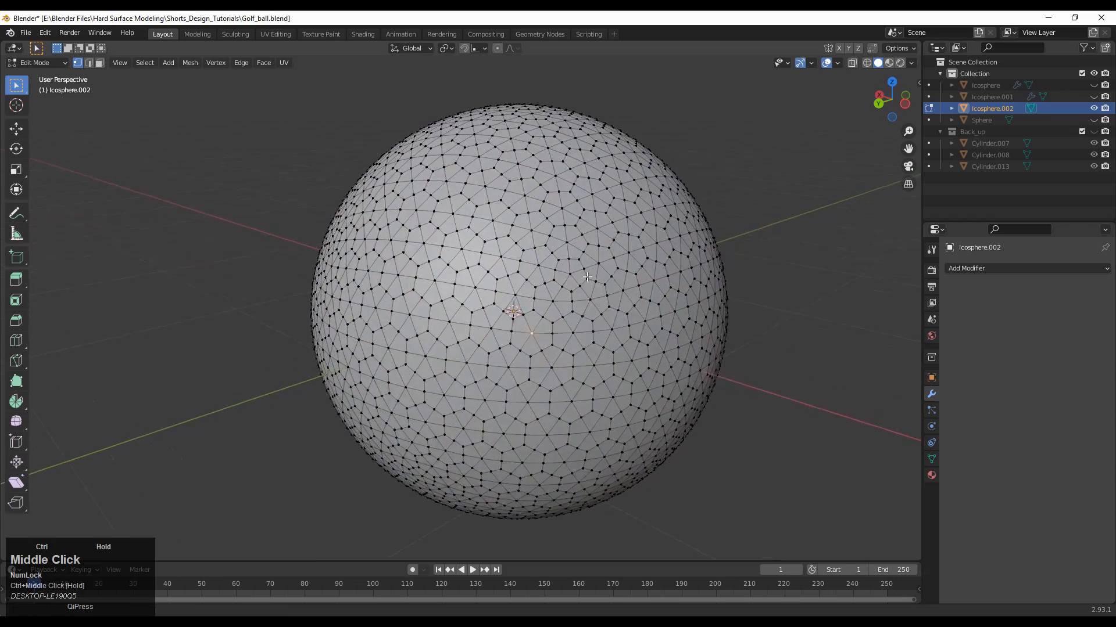
{"action": "key", "text": "shift+g"}
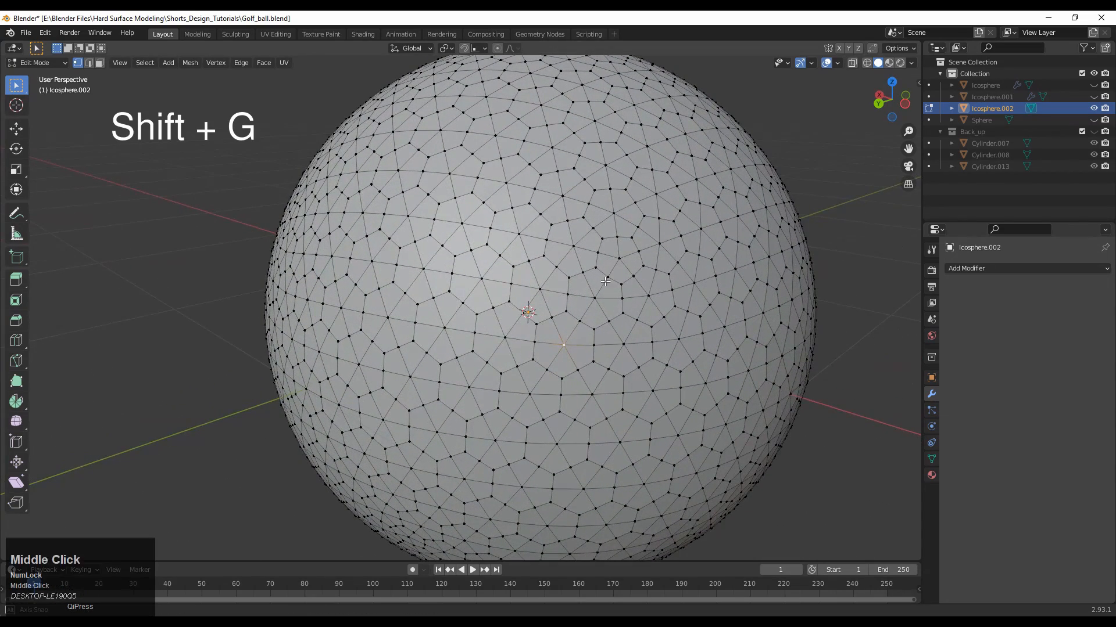
{"action": "key", "text": "shift+g"}
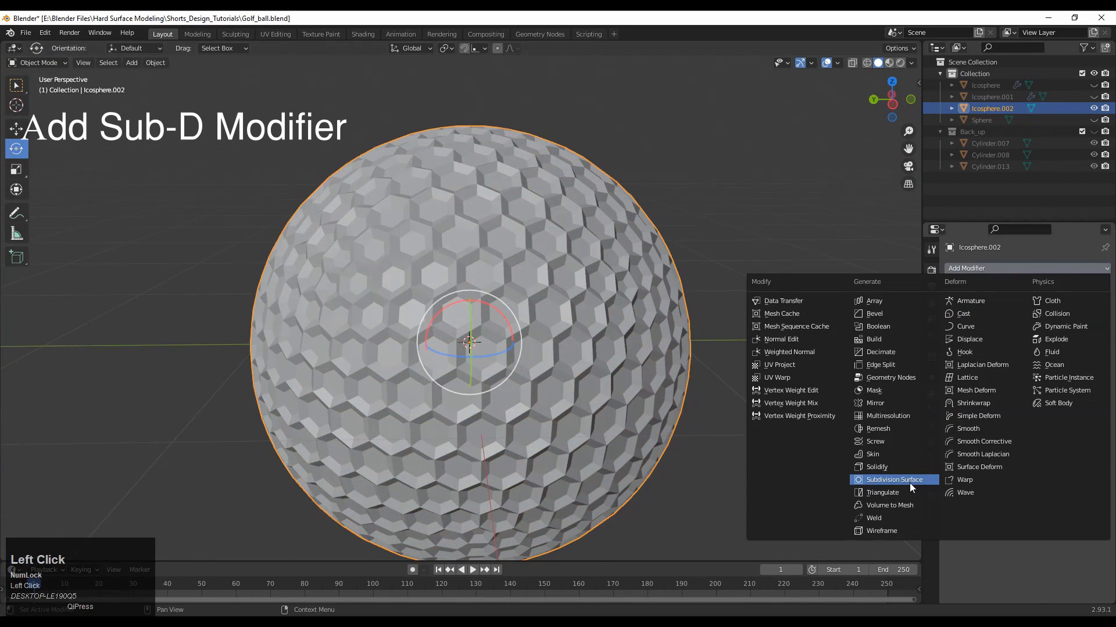
{"action": "left_click", "coordinate": [894, 480]}
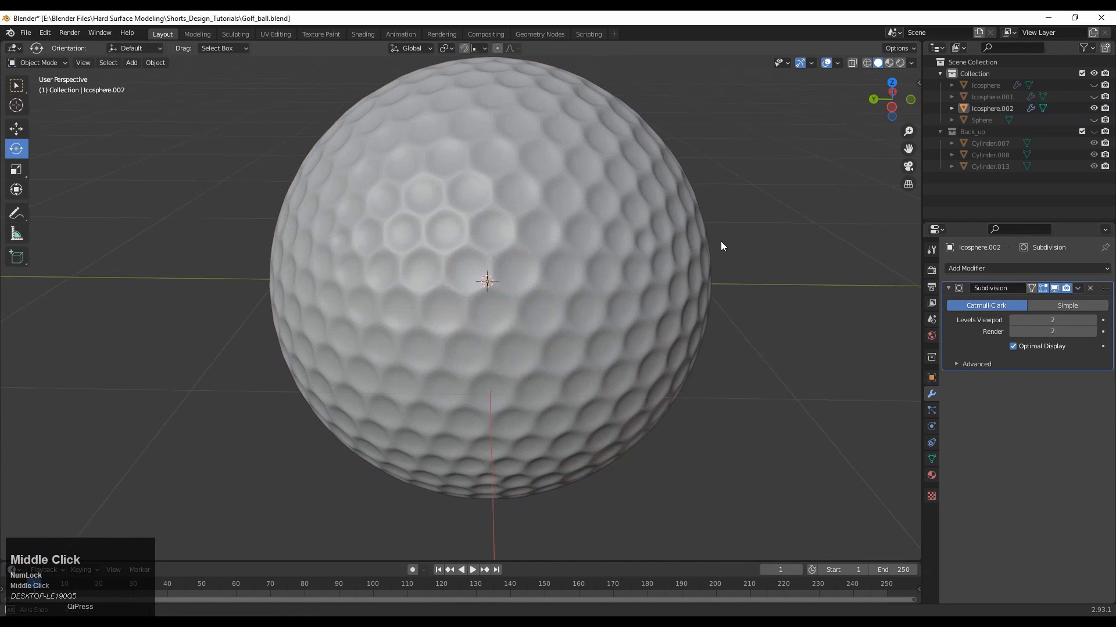
- Select the golf ball and show its hexagonal mesh edges as a wireframe overlay
{"action": "left_click", "coordinate": [838, 63]}
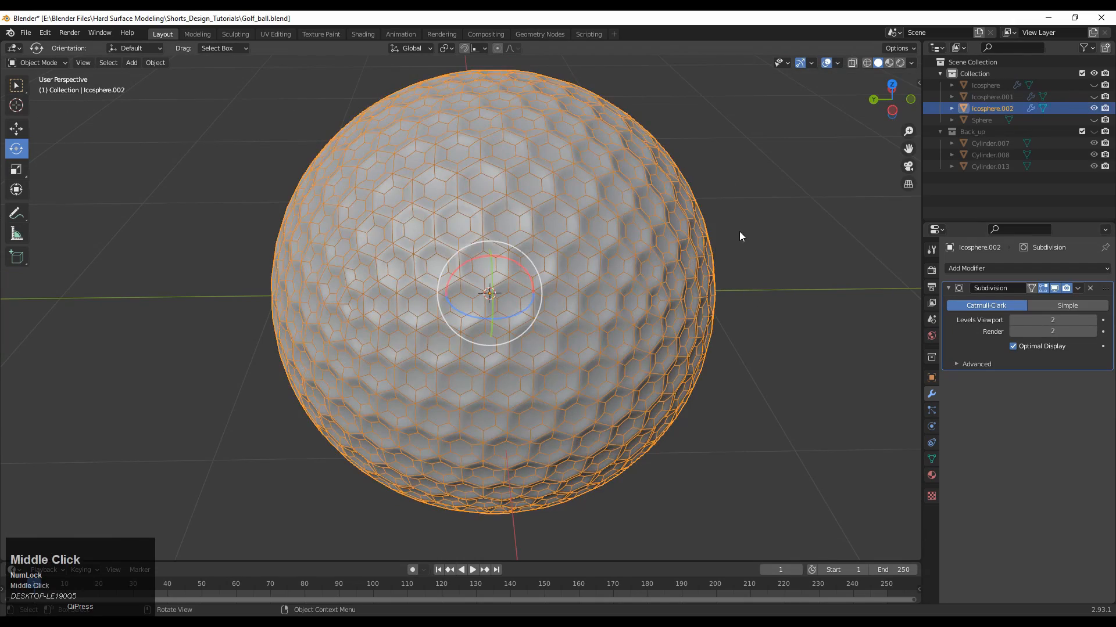
{"action": "left_click_drag", "start_coordinate": [740, 236], "coordinate": [818, 90]}
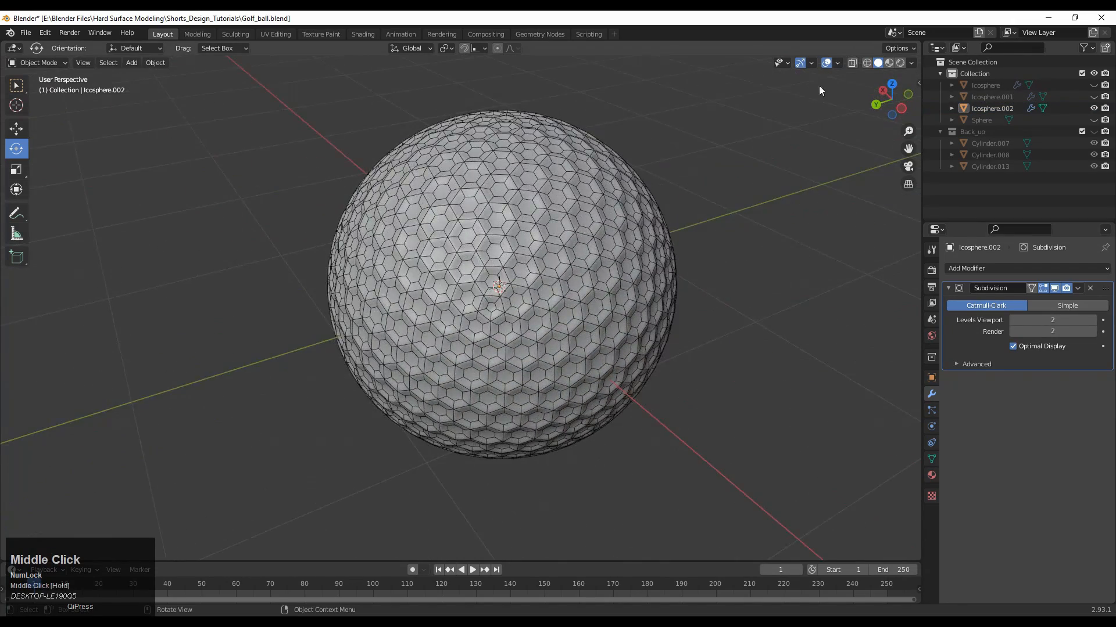